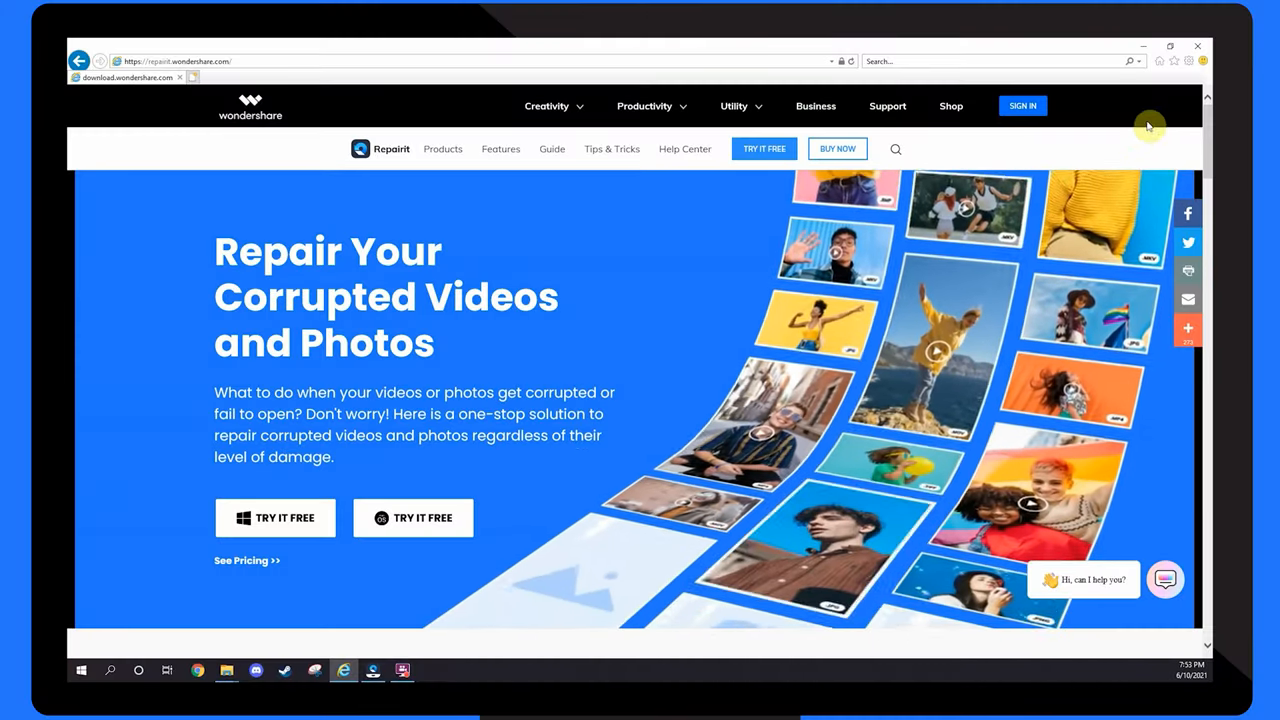
# Open the Delete Browsing History dialog from the Tools menu's Safety submenu
pyautogui.click(1189, 62)
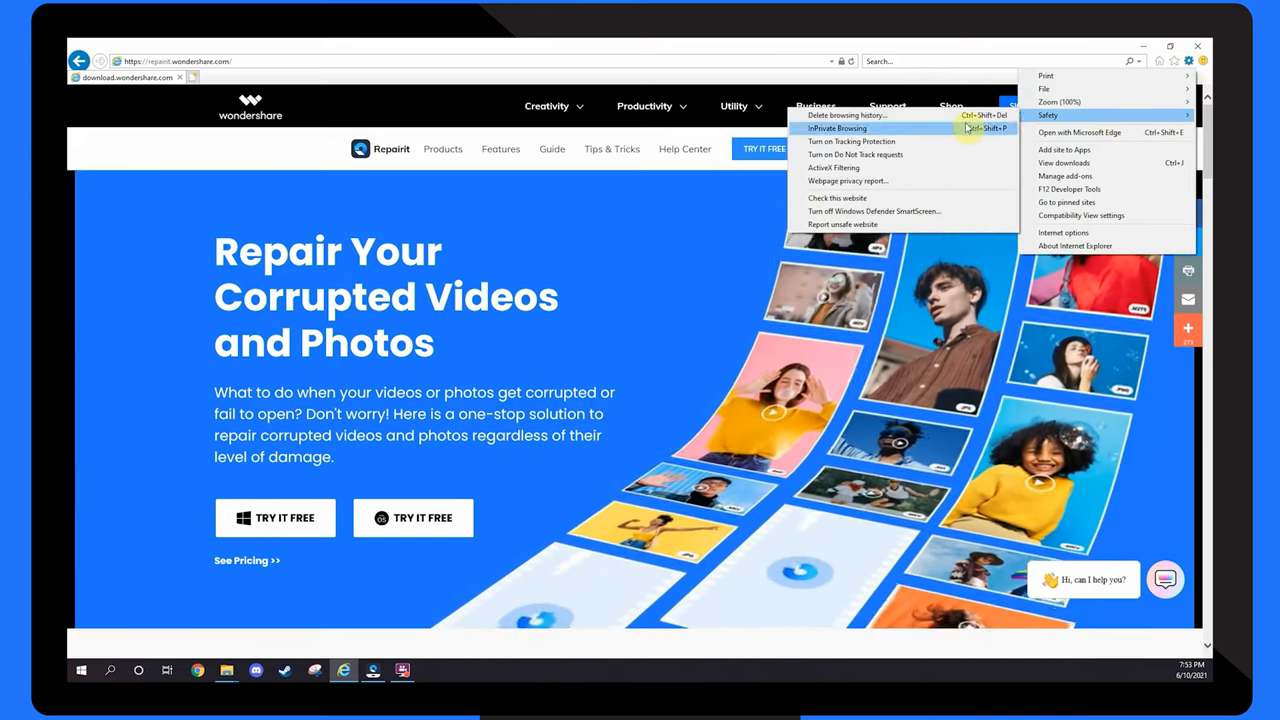
pyautogui.click(852, 114)
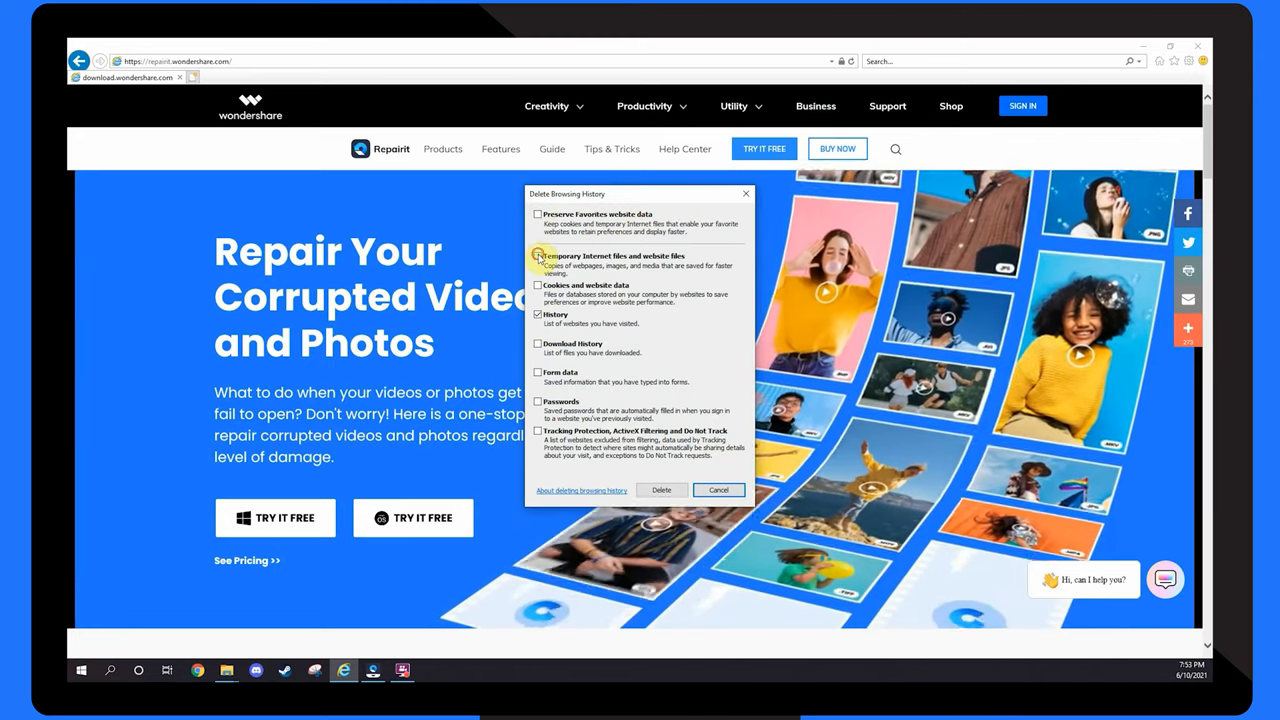
# Delete temporary internet files, cookies and website data, and history
pyautogui.click(537, 255)
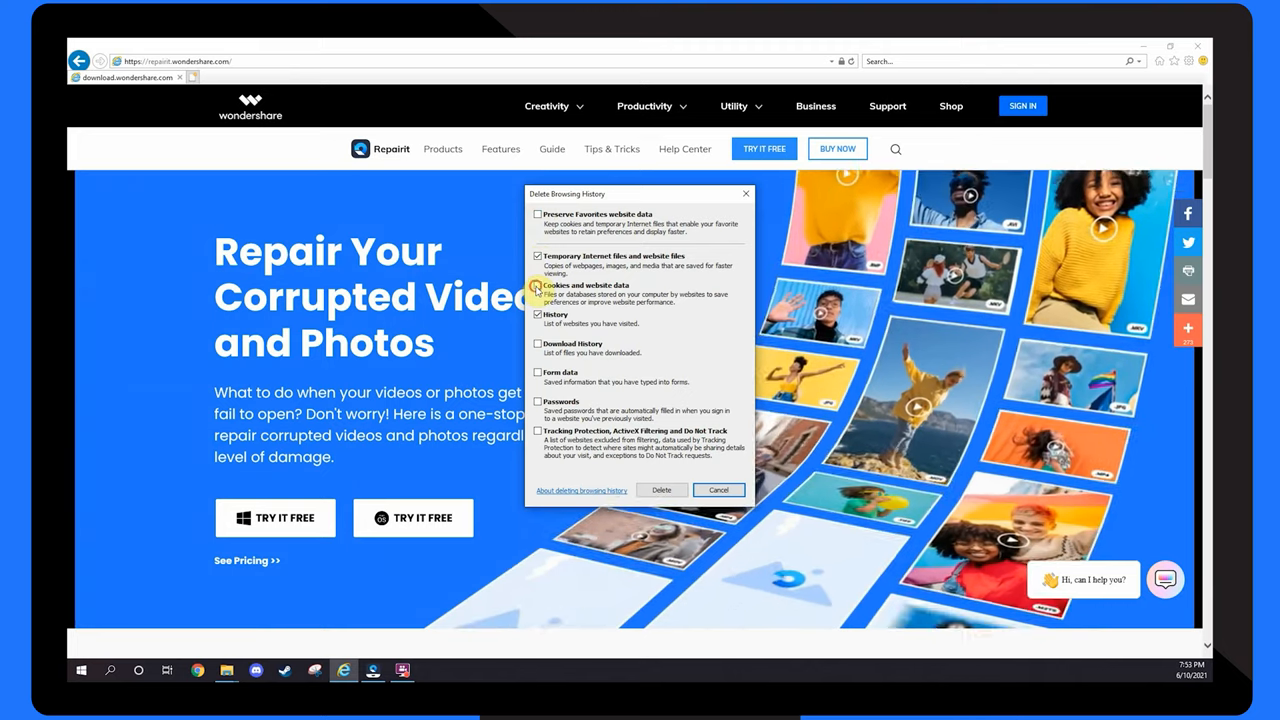
pyautogui.click(536, 286)
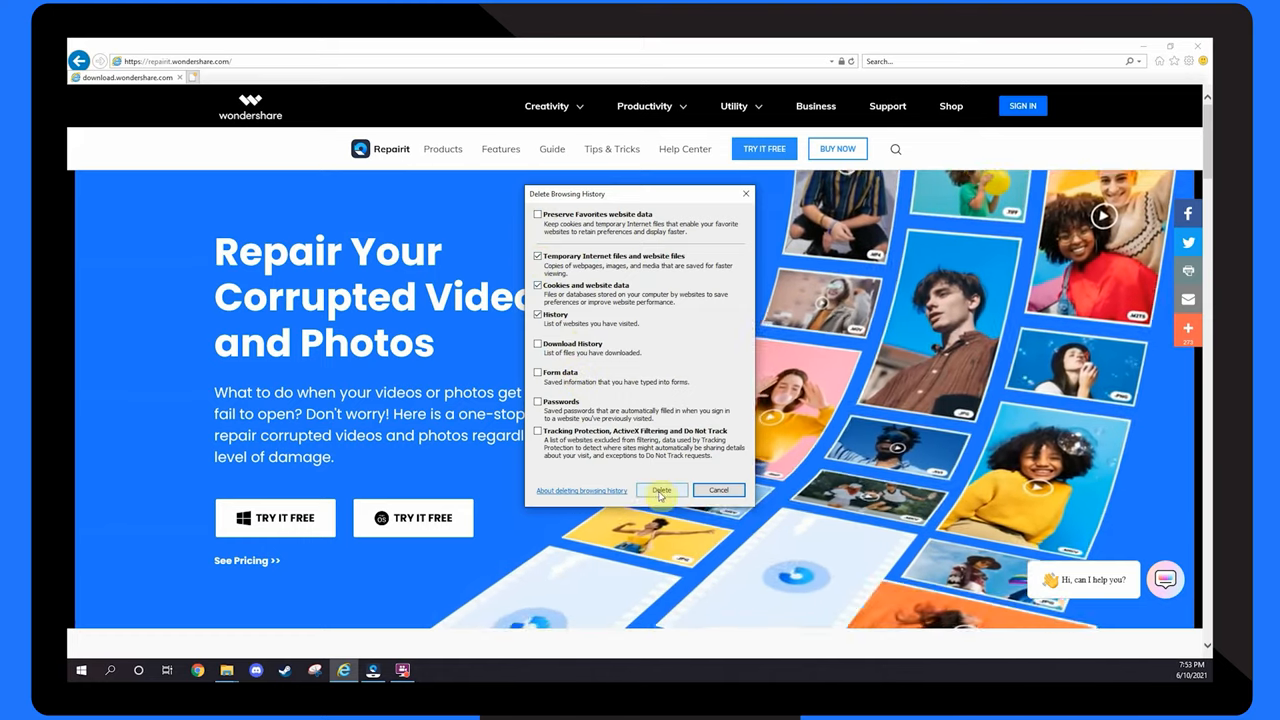
pyautogui.click(661, 490)
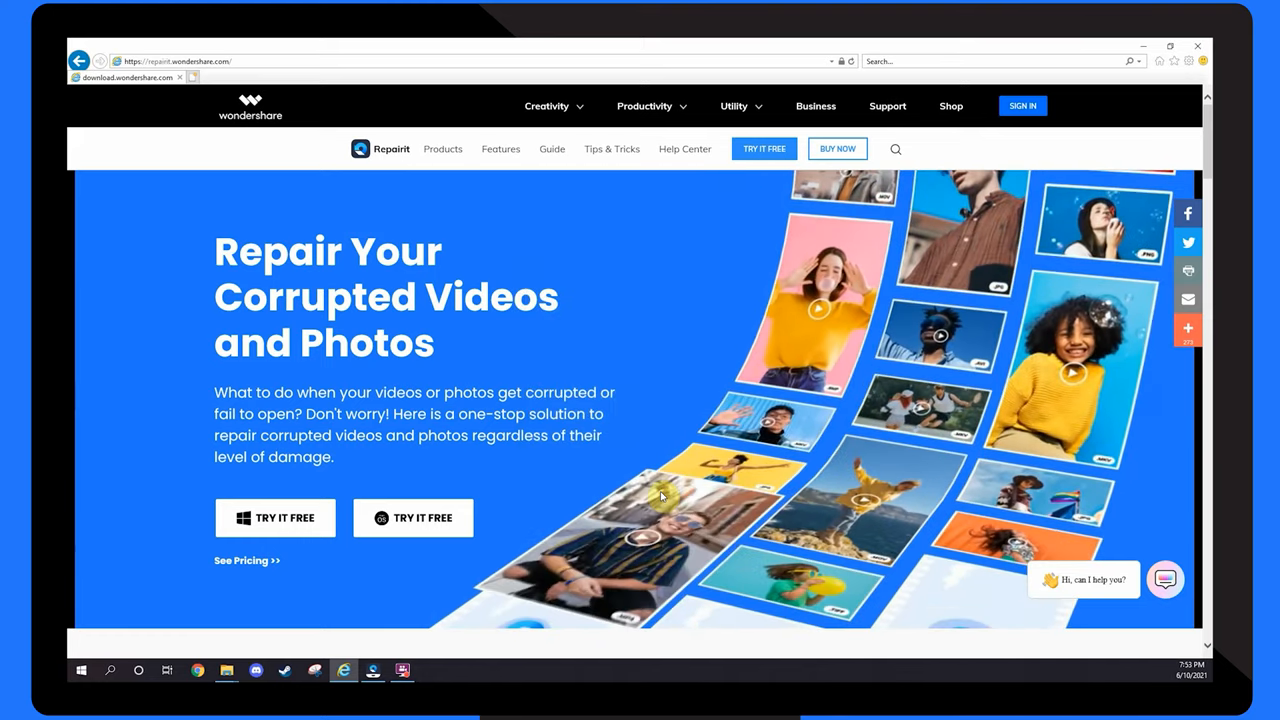